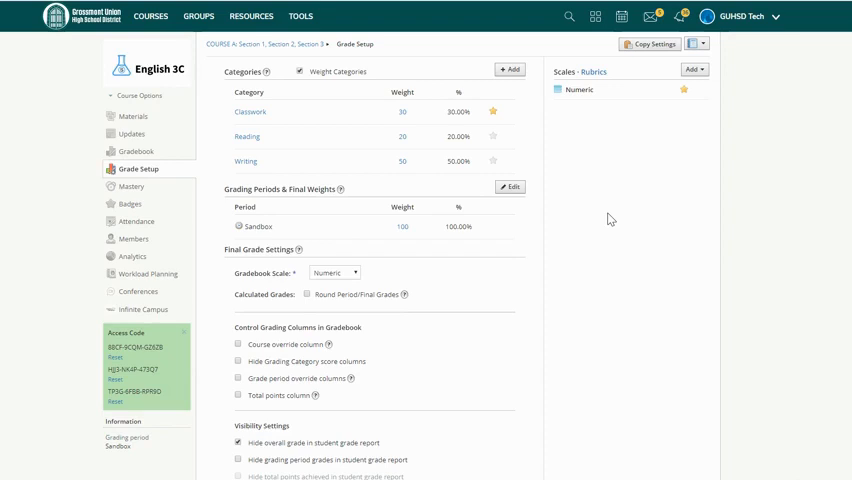
mouse_move(618, 152)
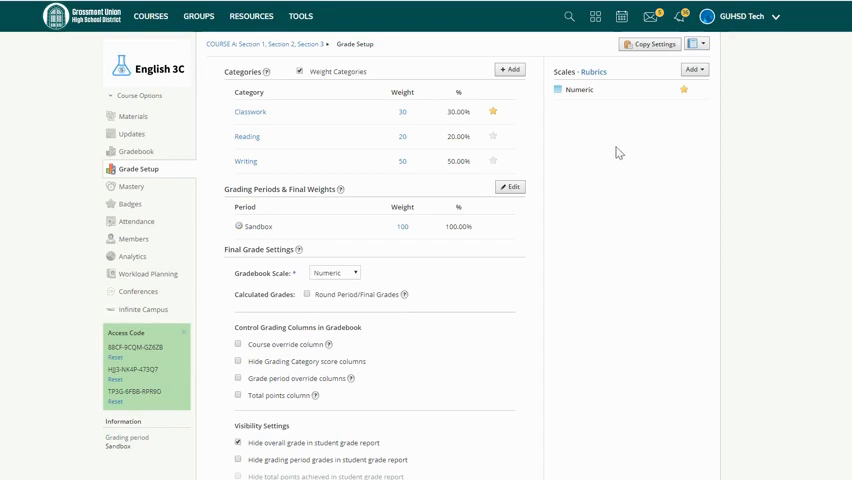
mouse_move(156, 169)
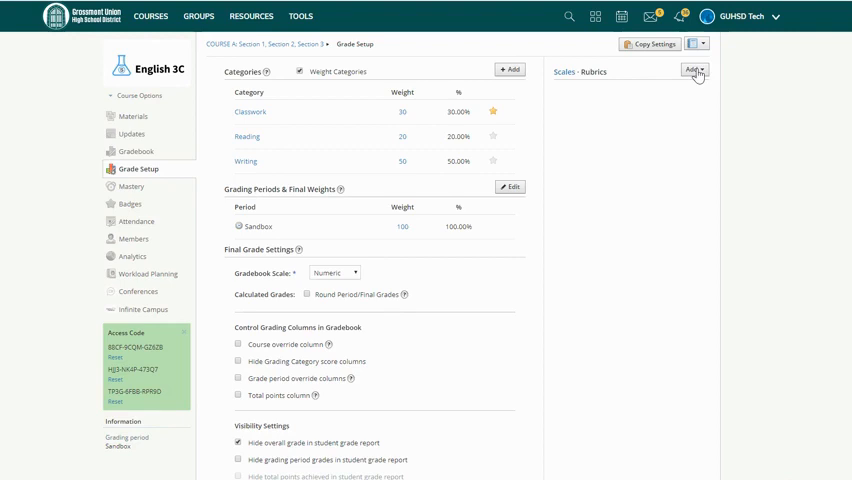
Add a new rubric to the course and title it 'sample'.
click(691, 69)
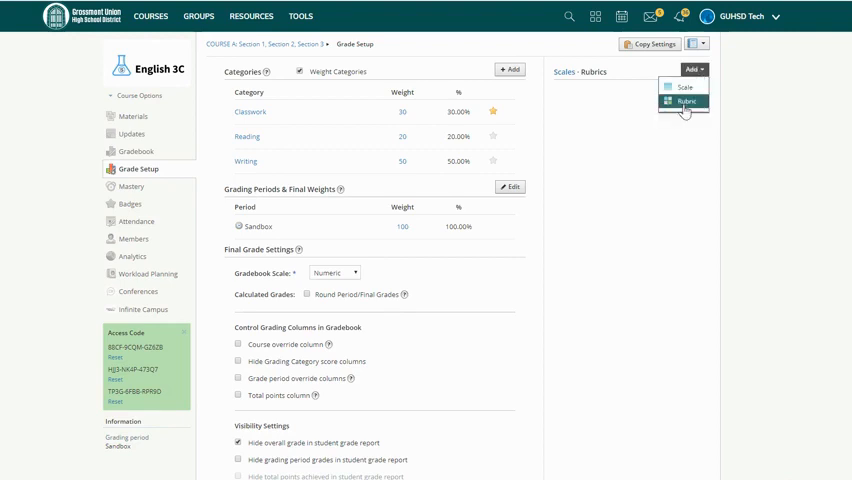
click(685, 101)
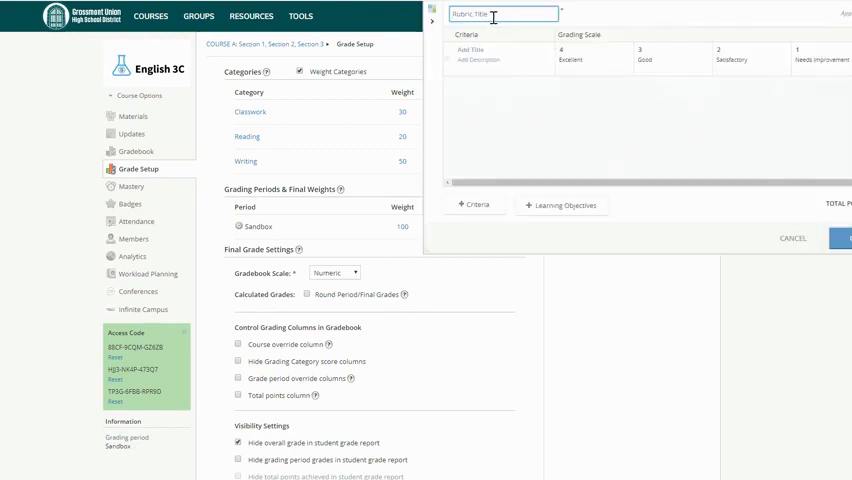
text(34)
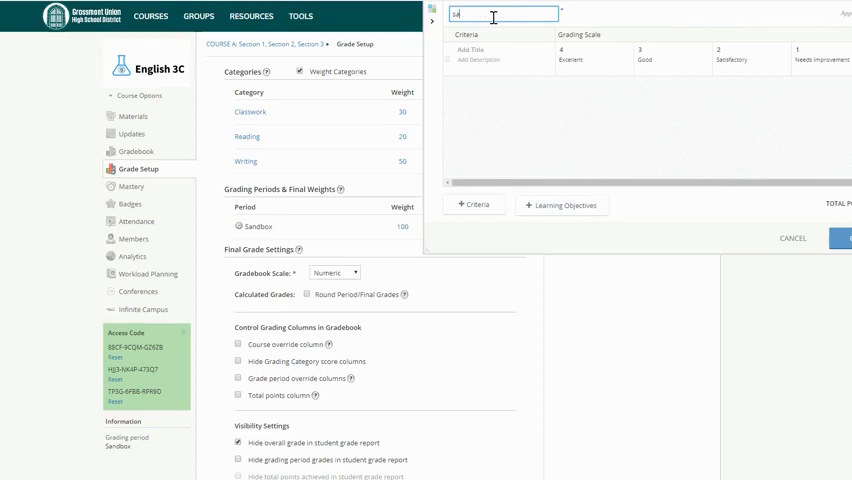
text(sample)
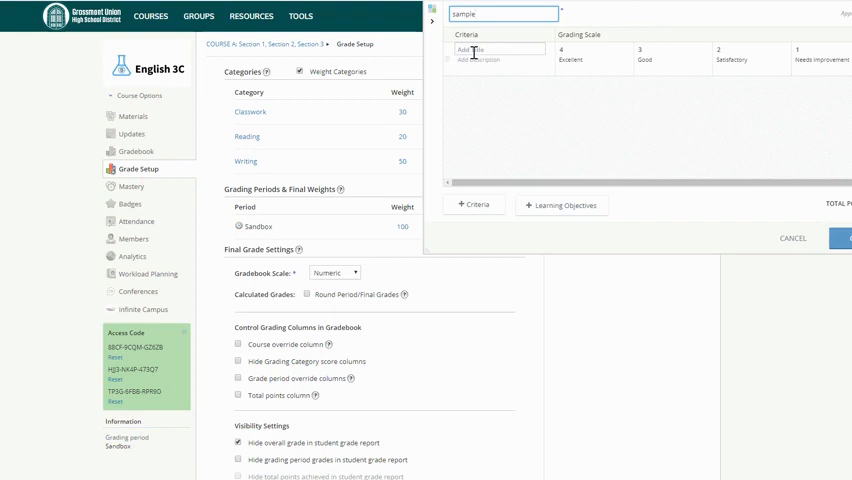
Title the first criterion 'c. 1' with a description, then add a second criterion row.
text(4)
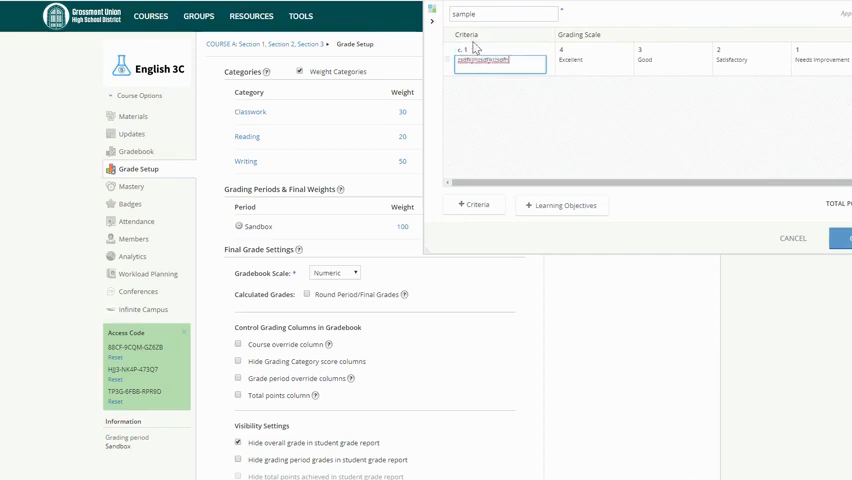
mouse_move(466, 211)
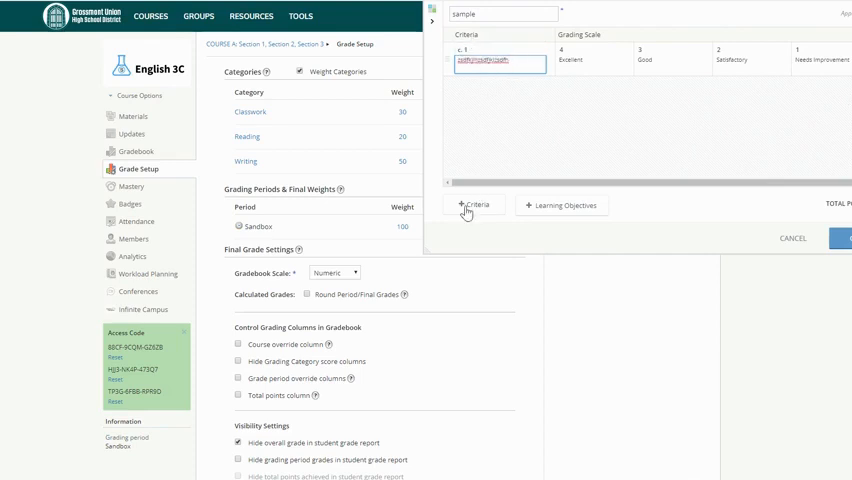
click(472, 205)
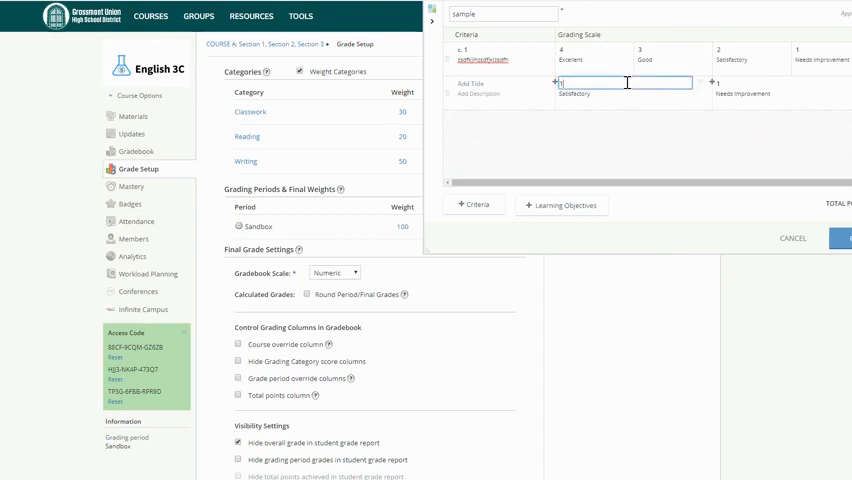
Edit the grading scale points: first criterion 5, 4, 3, 2; second criterion 1 and 0.
click(782, 81)
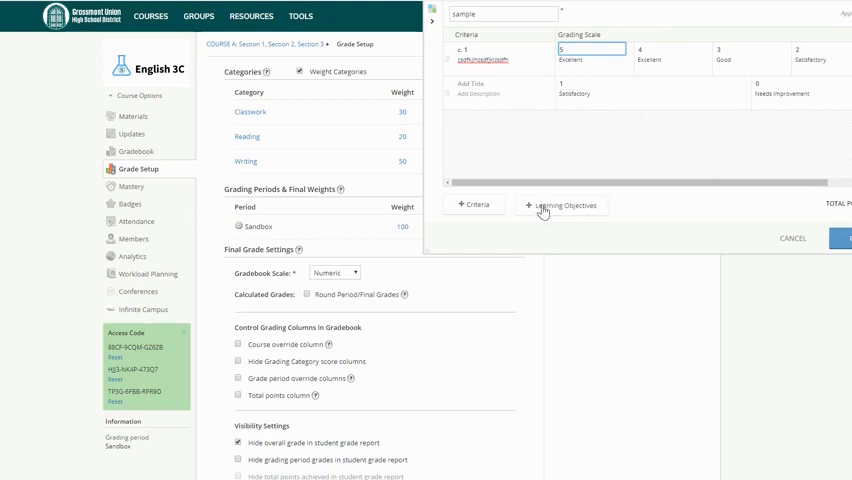
click(562, 205)
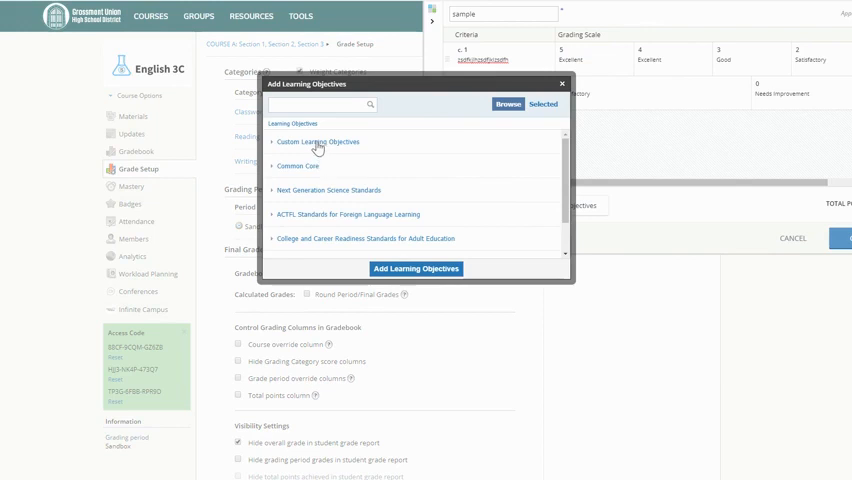
mouse_move(320, 138)
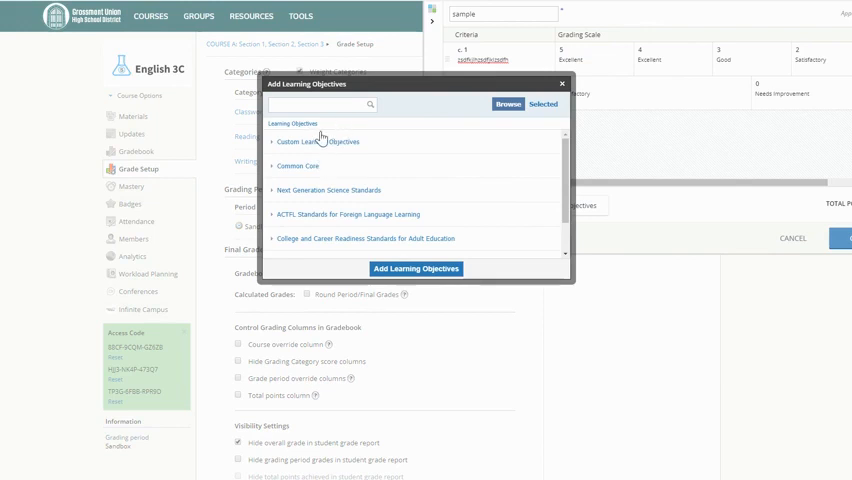
mouse_move(298, 160)
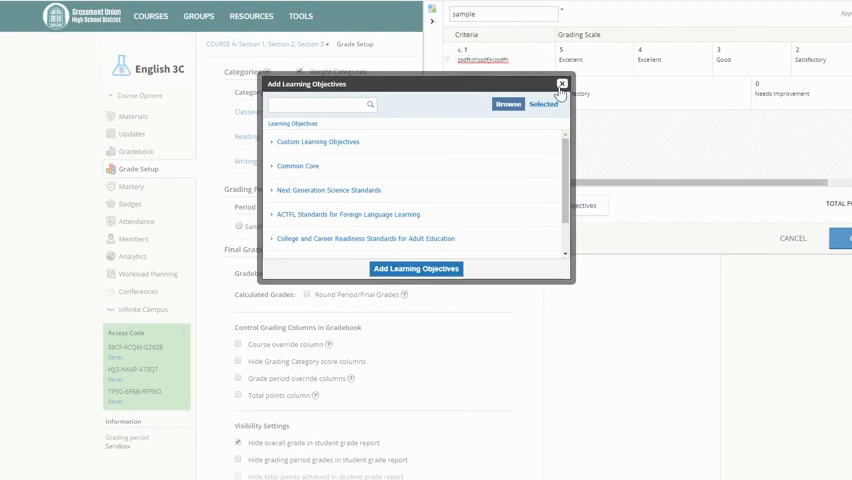
click(561, 83)
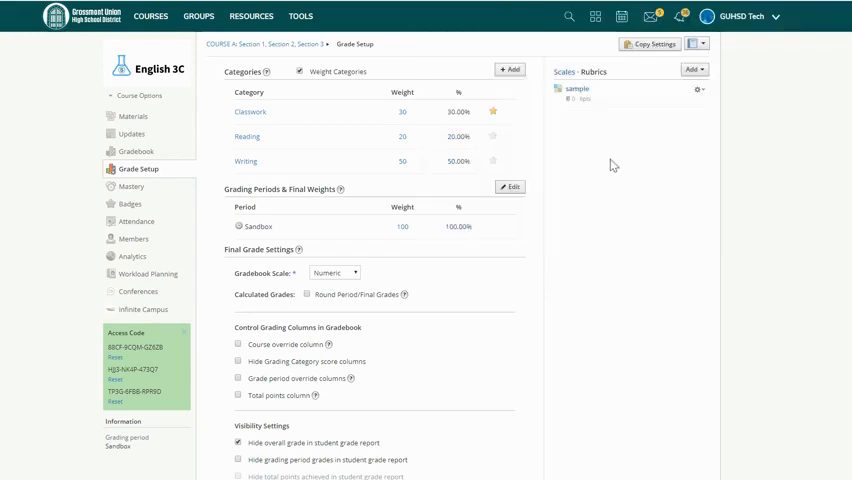
mouse_move(310, 205)
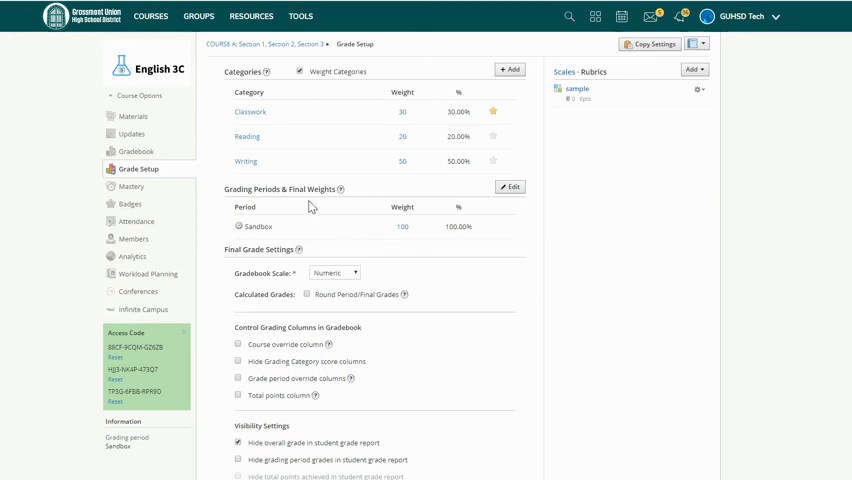
mouse_move(280, 193)
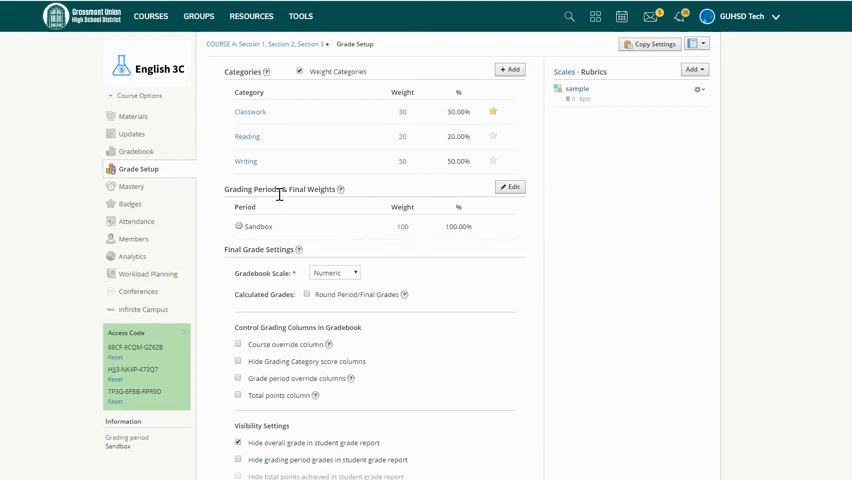